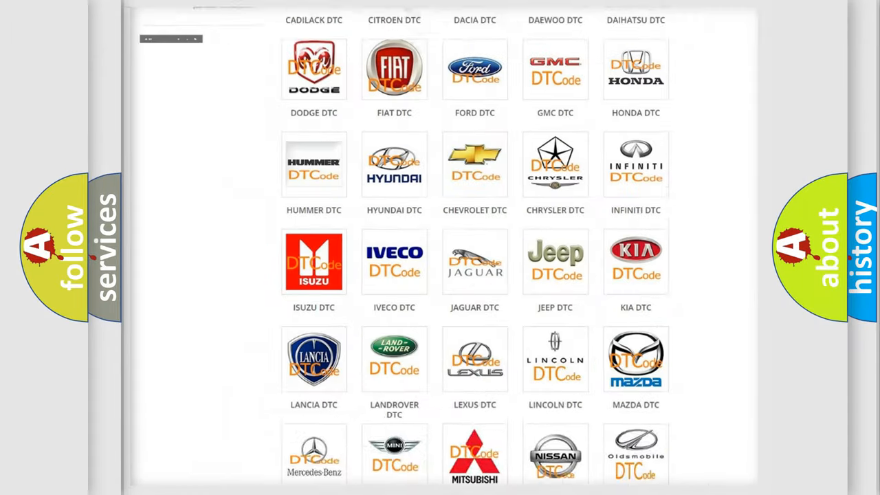
{"action": "scroll", "scroll_direction": "up", "scroll_amount": 3}
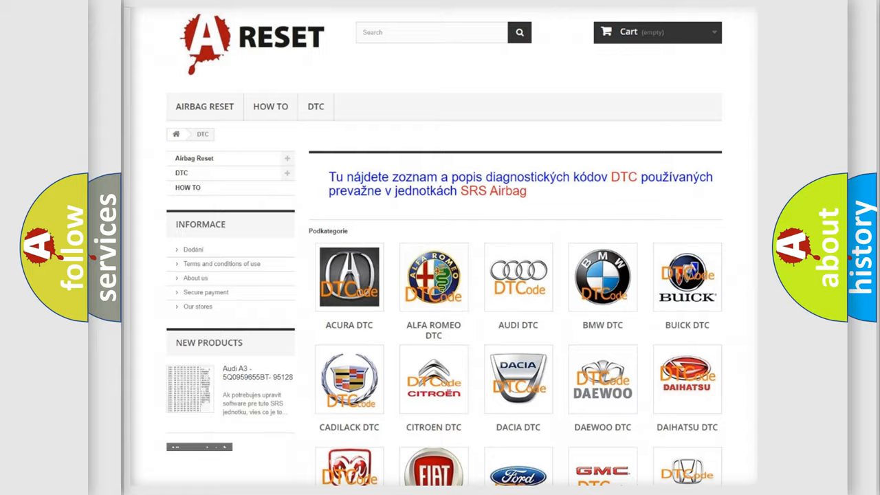
{"action": "scroll", "scroll_direction": "down", "scroll_amount": 3}
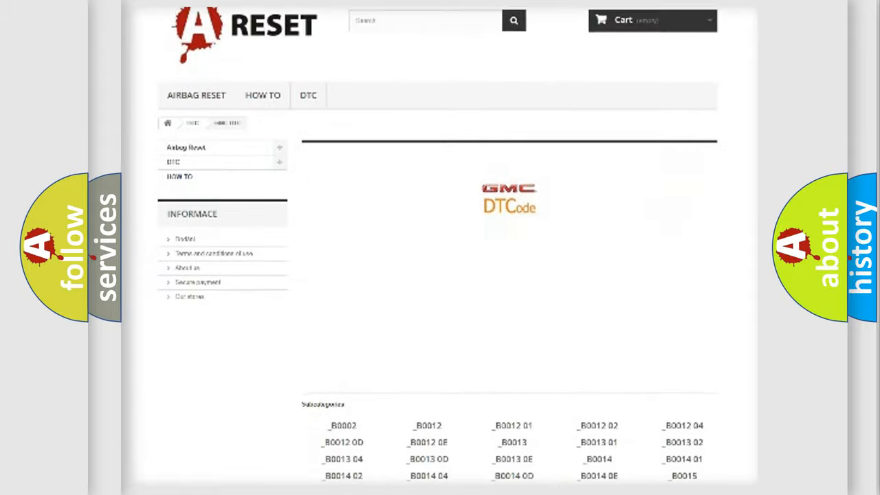
{"action": "scroll", "scroll_direction": "up", "scroll_amount": 3}
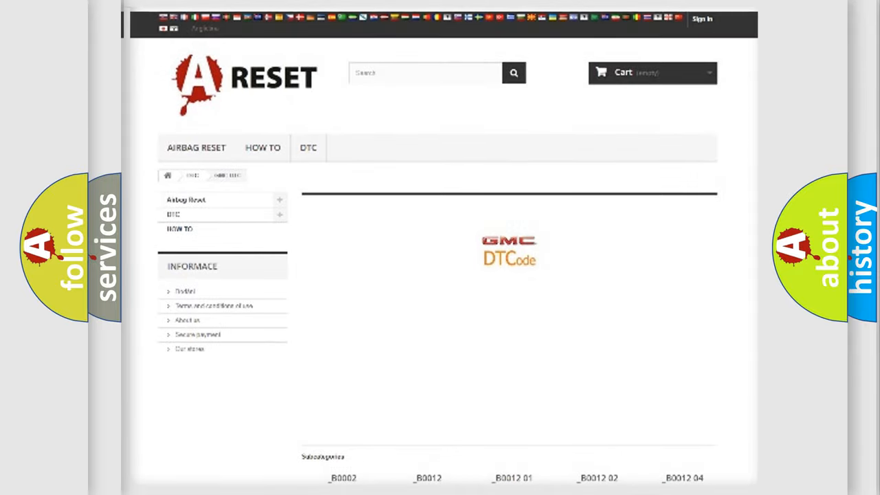